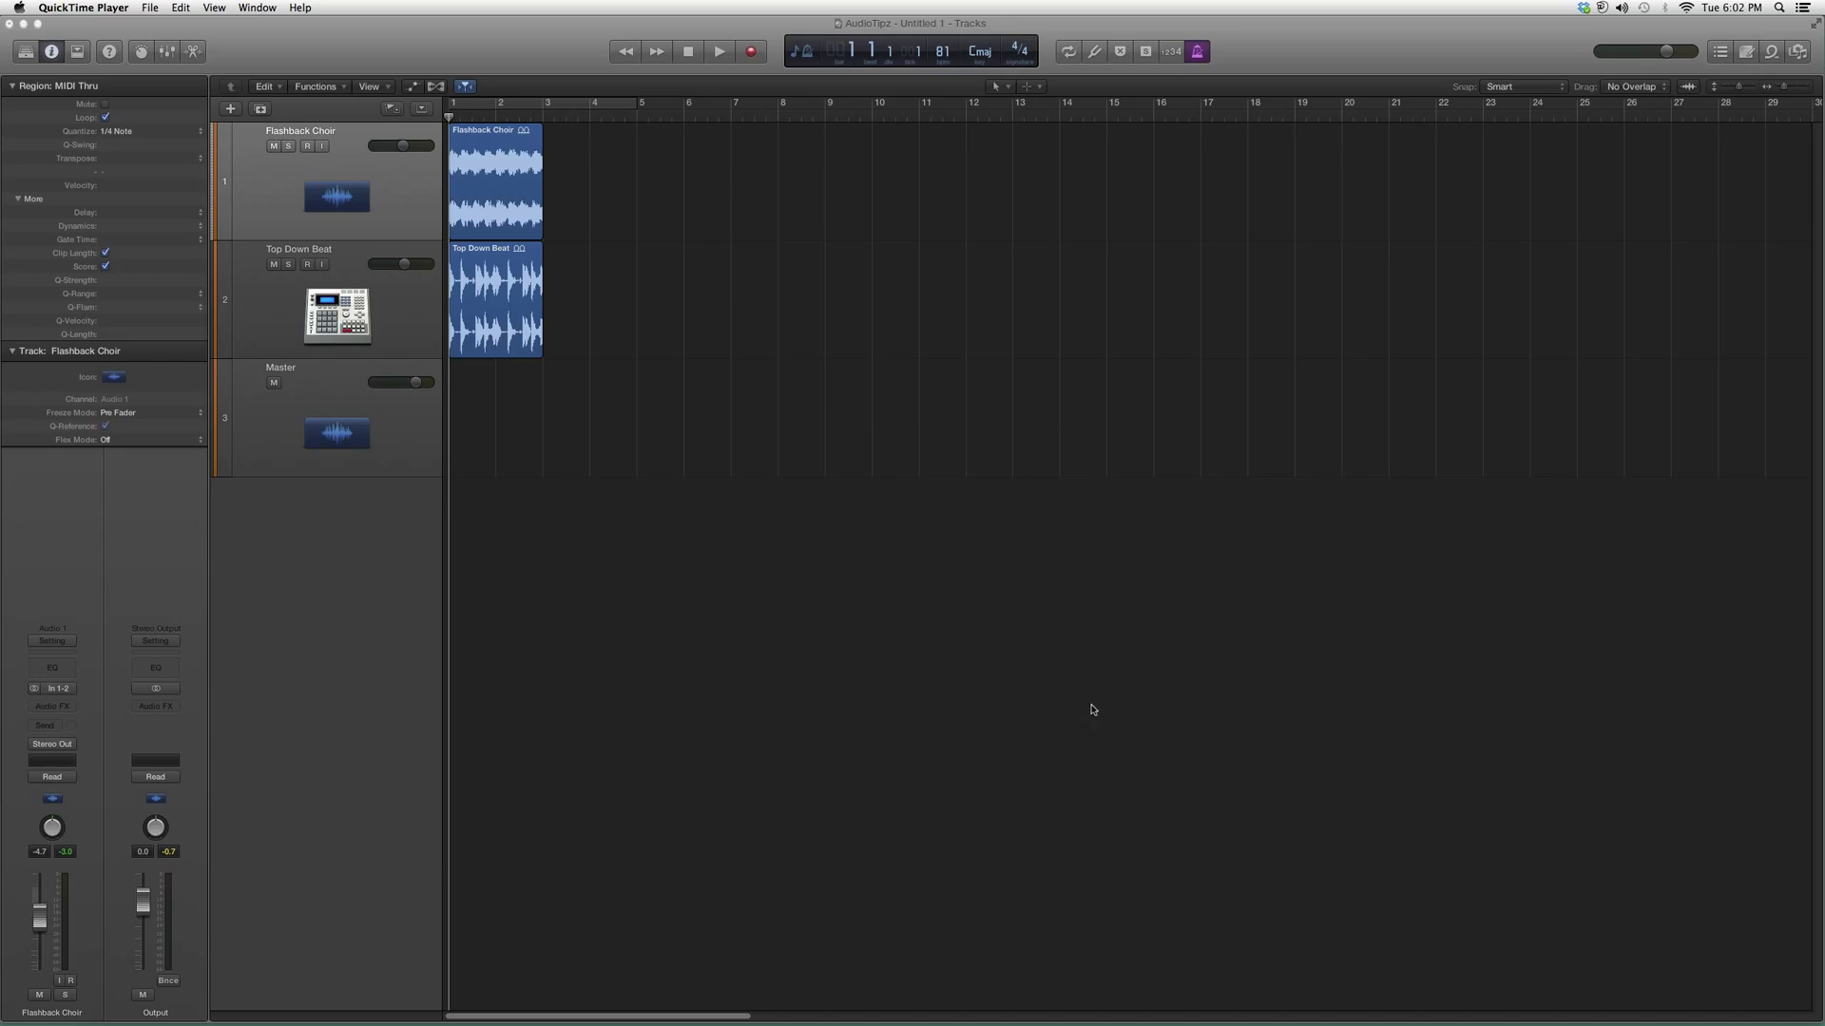
mouse_move(53, 709)
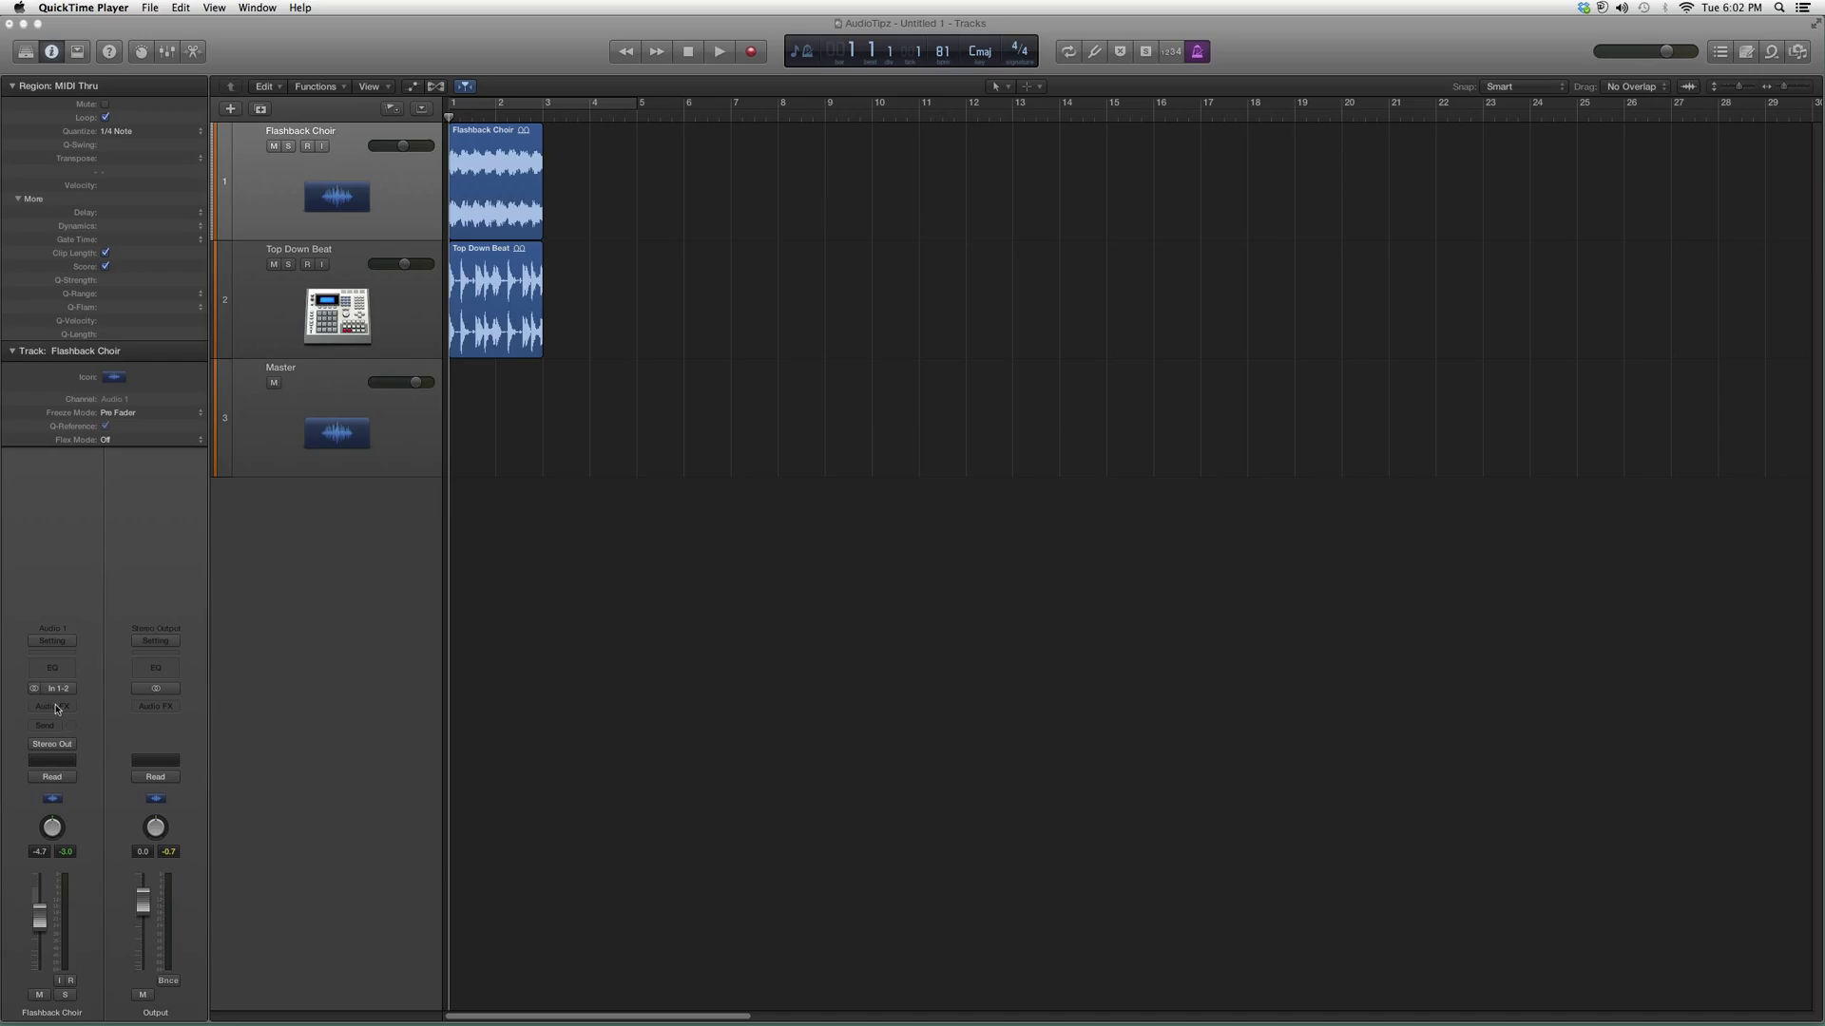
Insert Waves GTR Stomp 2 (Stereo) into the Flashback Choir Audio FX slot
click(52, 705)
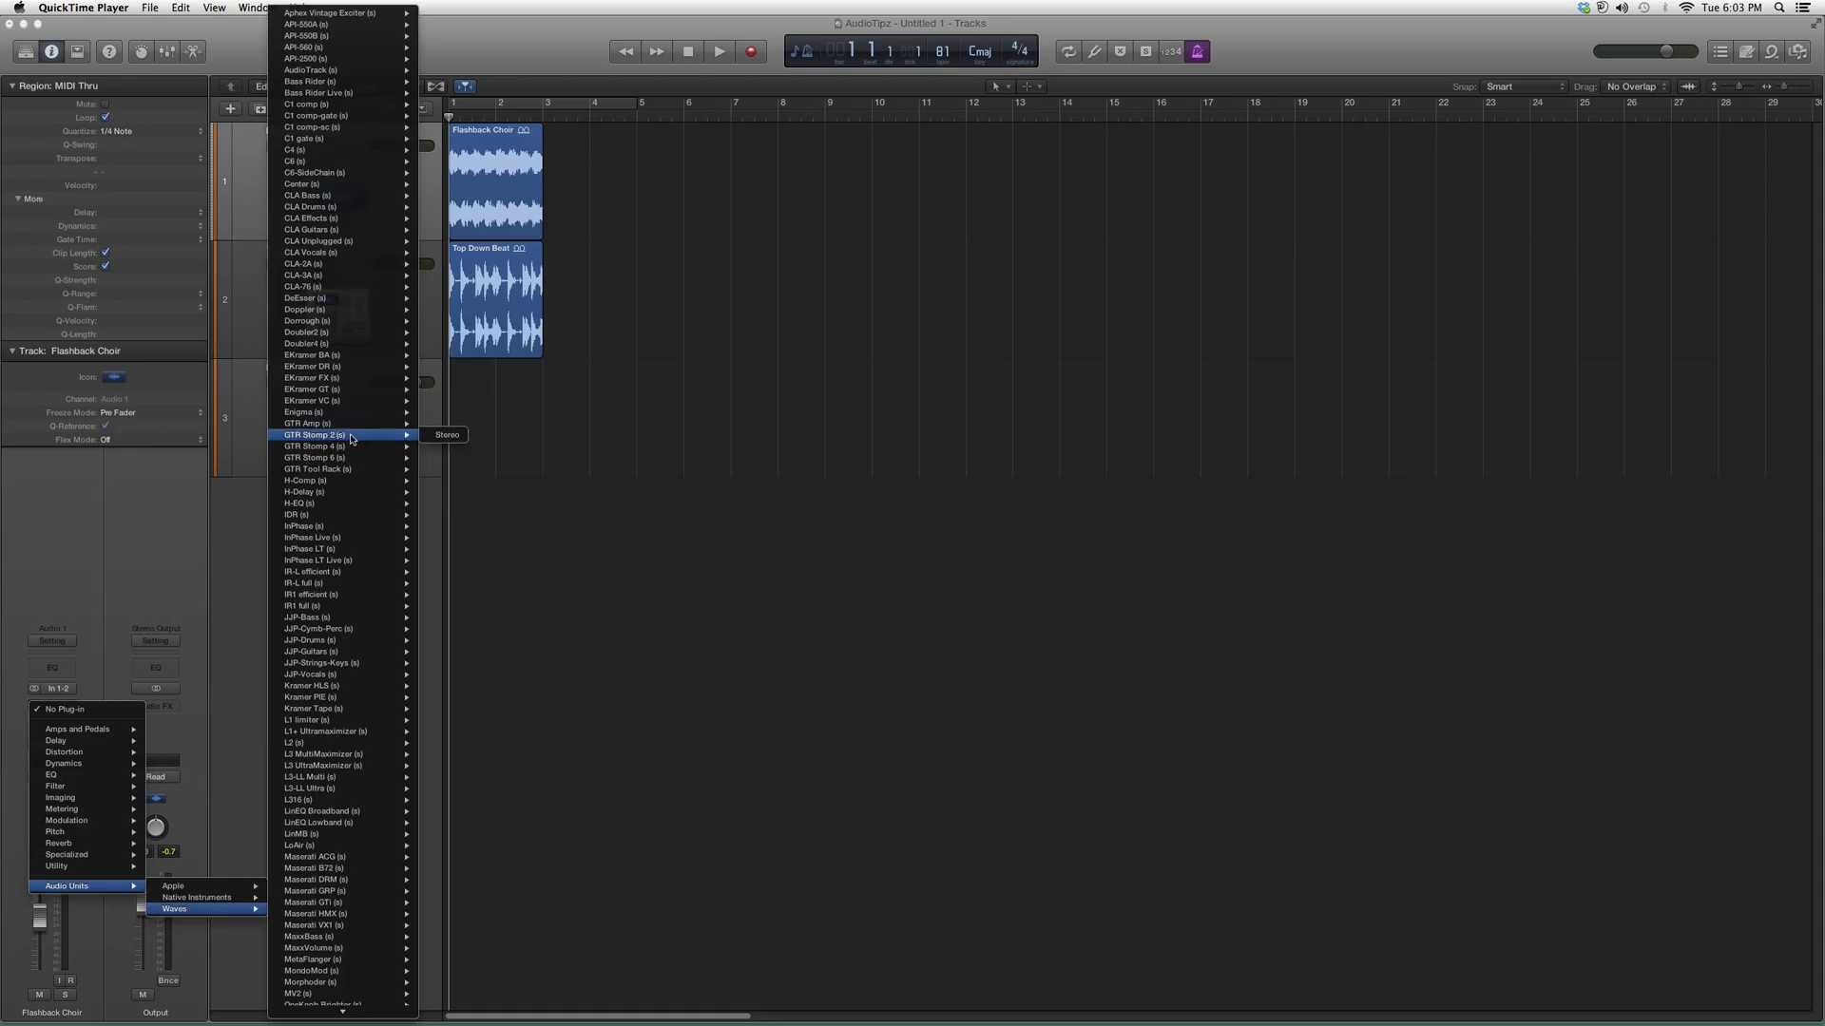
click(242, 60)
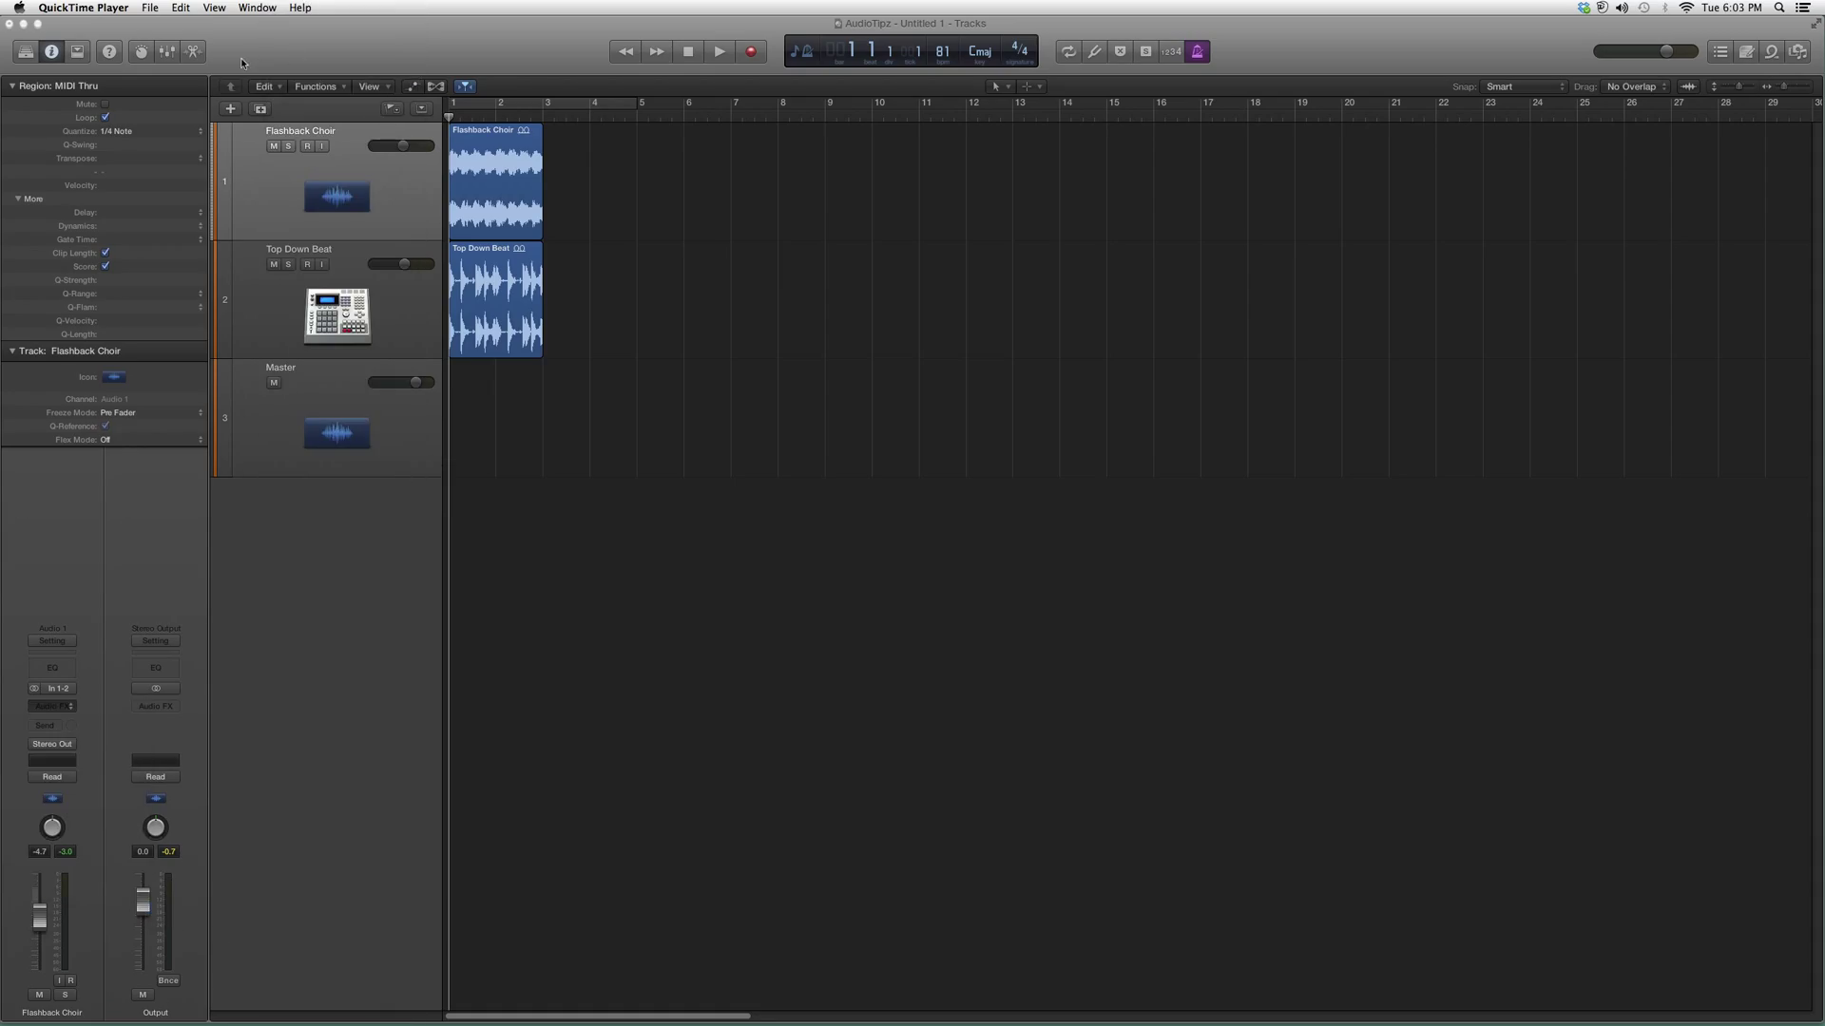
click(51, 705)
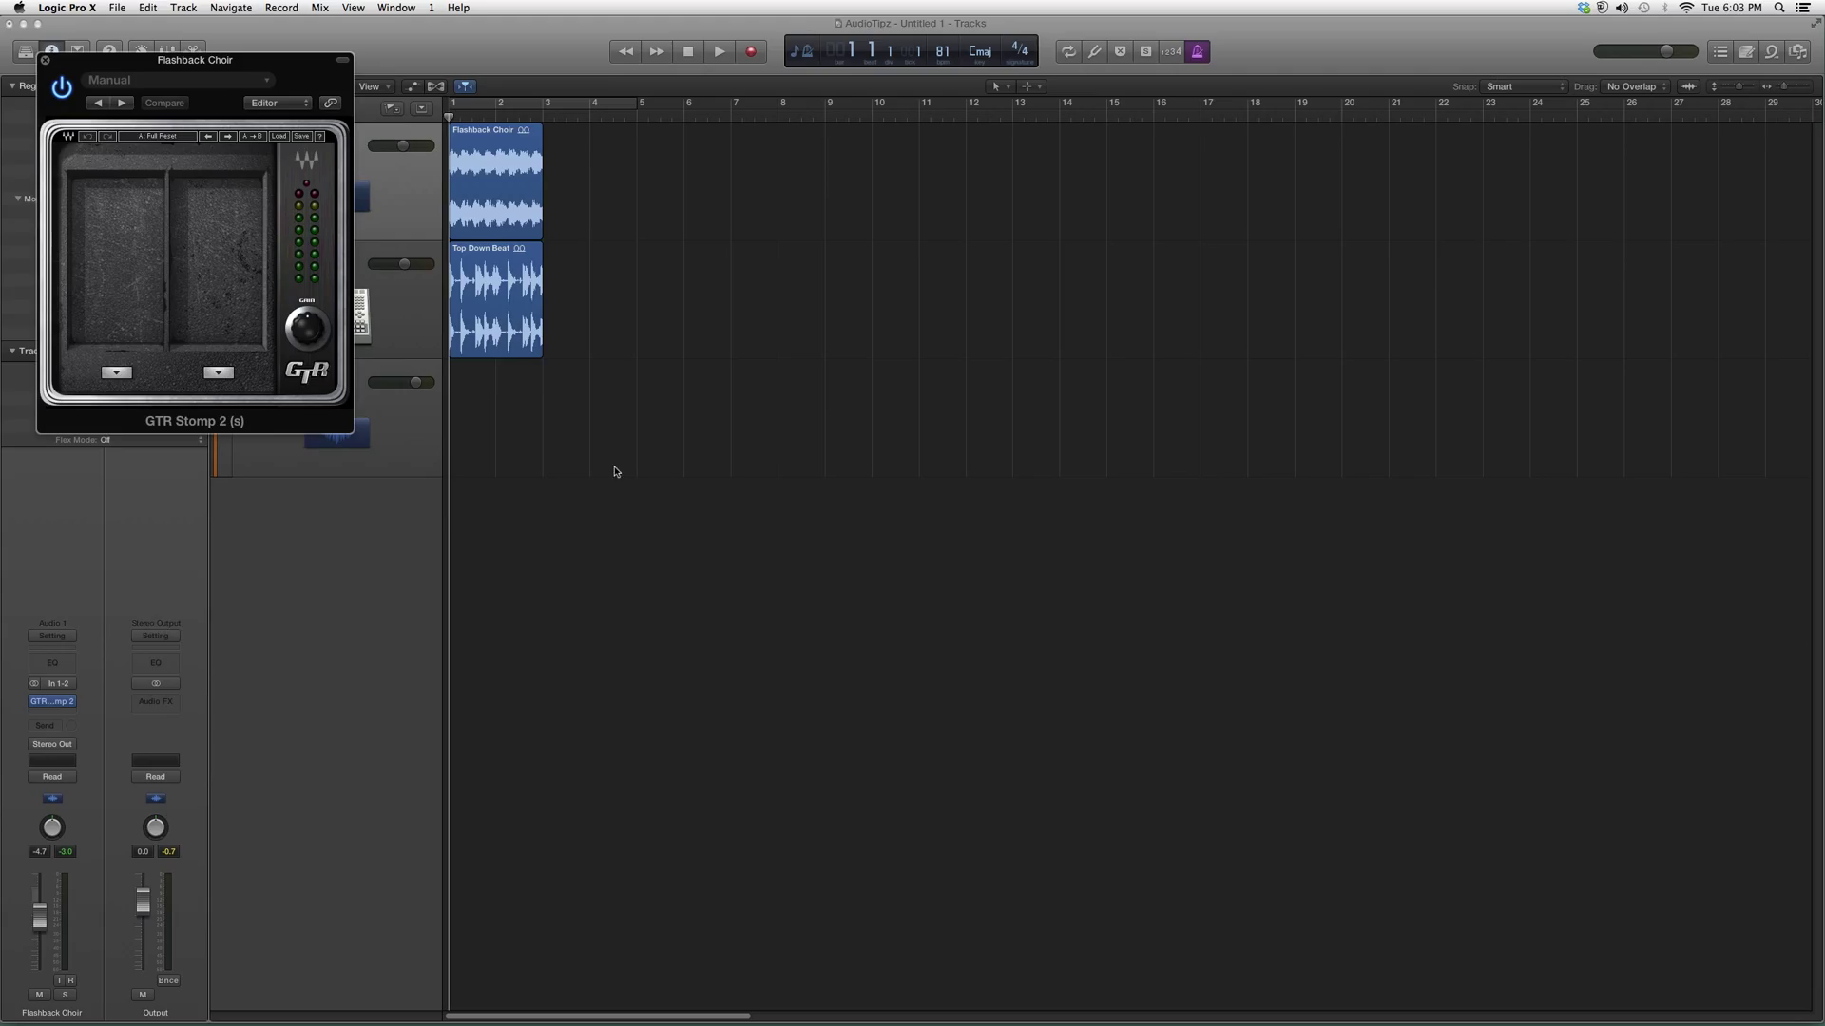
Bring up the GTR Stomp 2 plugin window with its two pedal slots empty
click(116, 373)
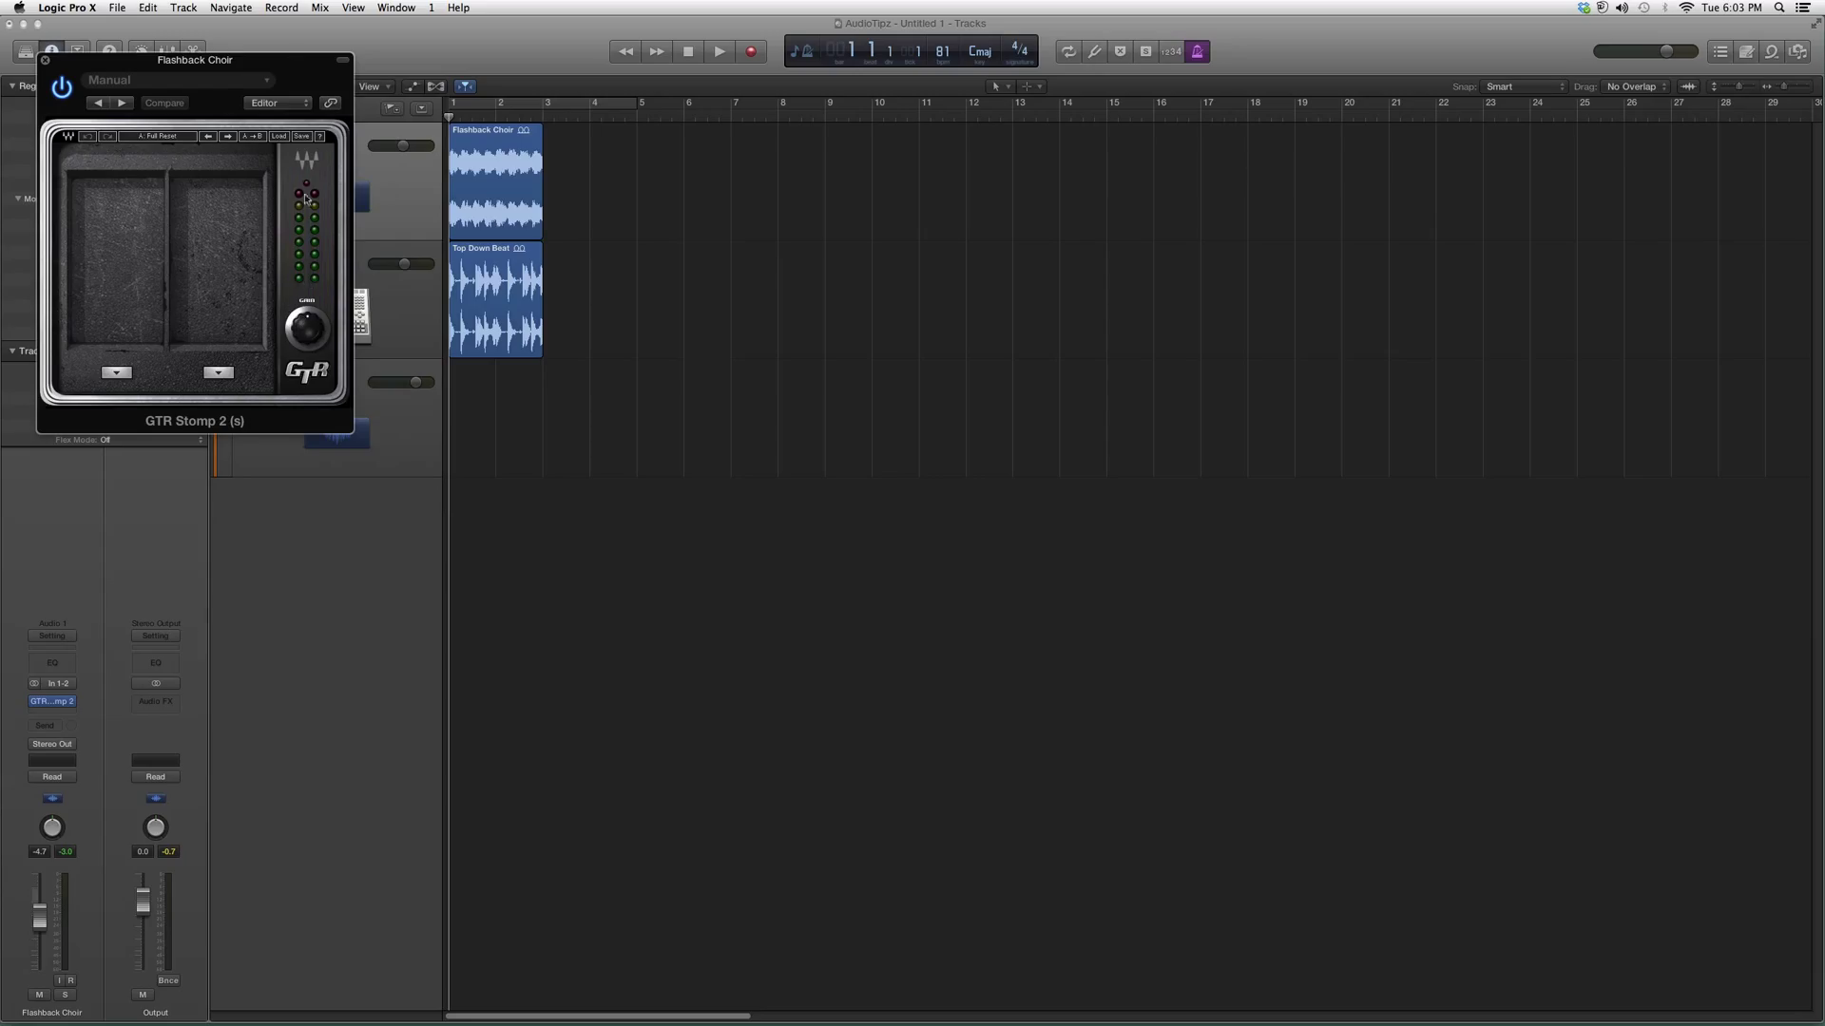
mouse_move(243, 236)
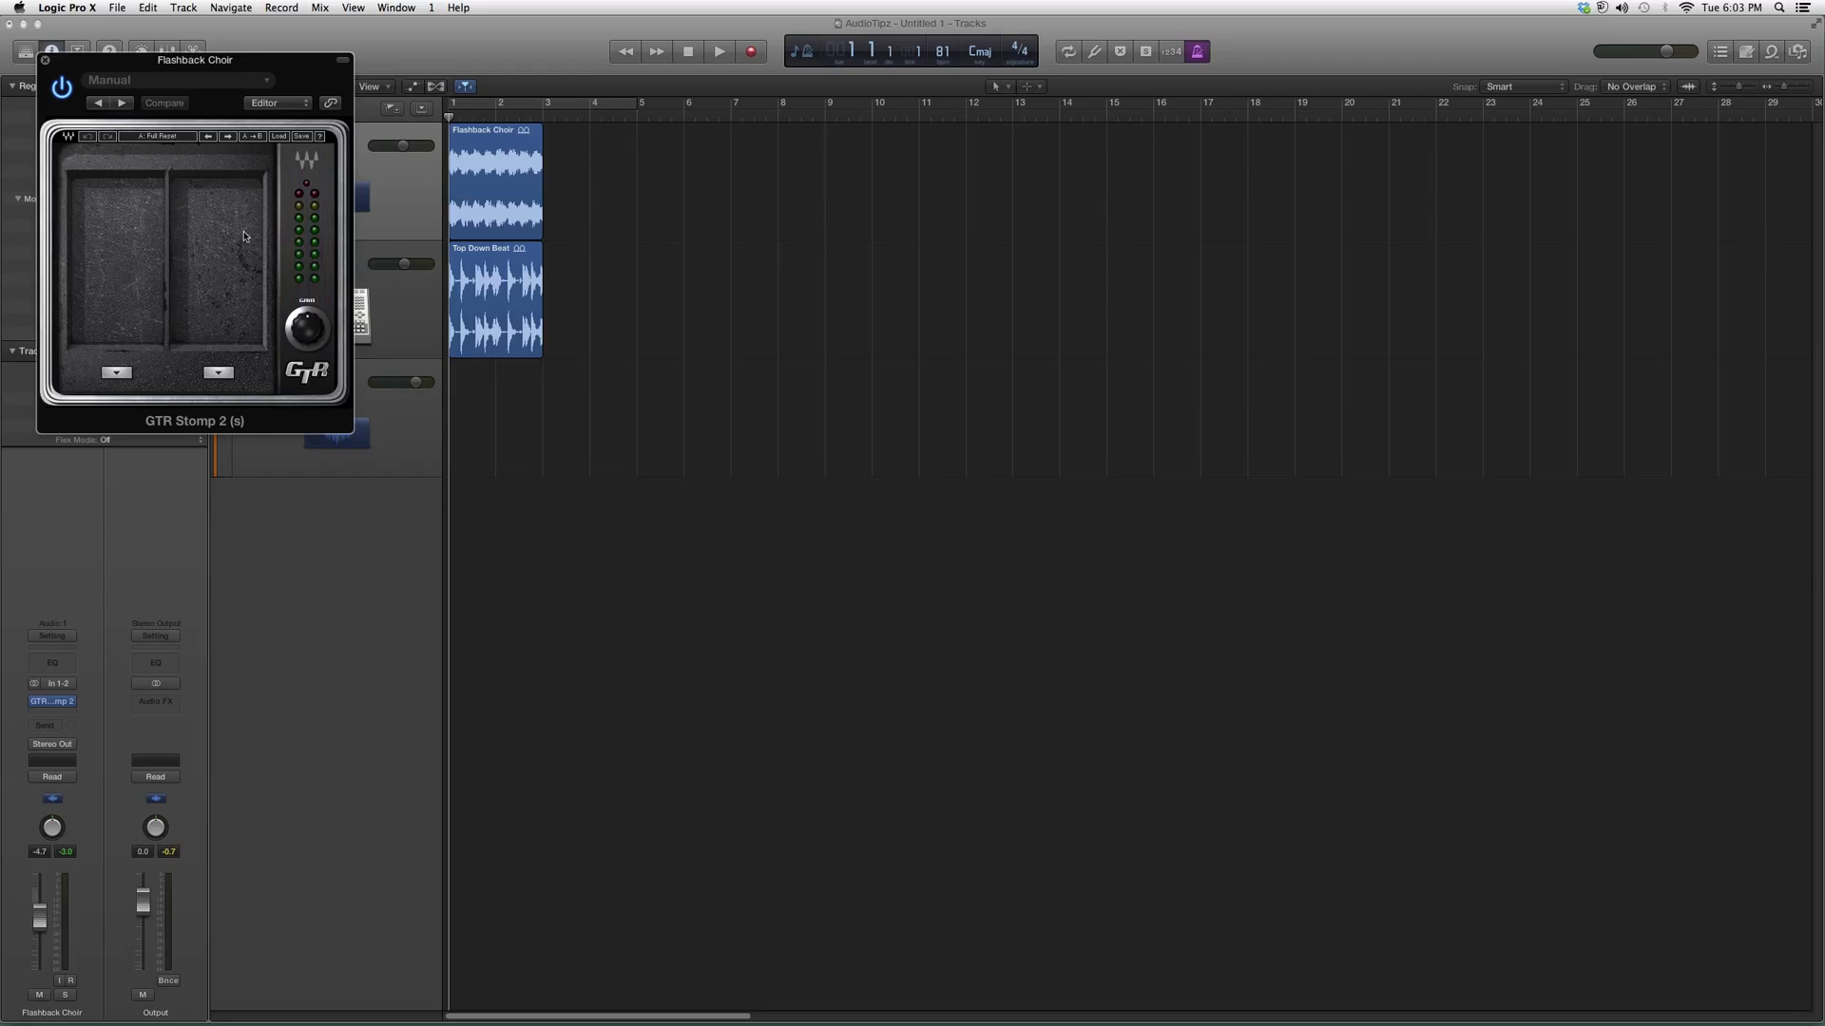
mouse_move(243, 236)
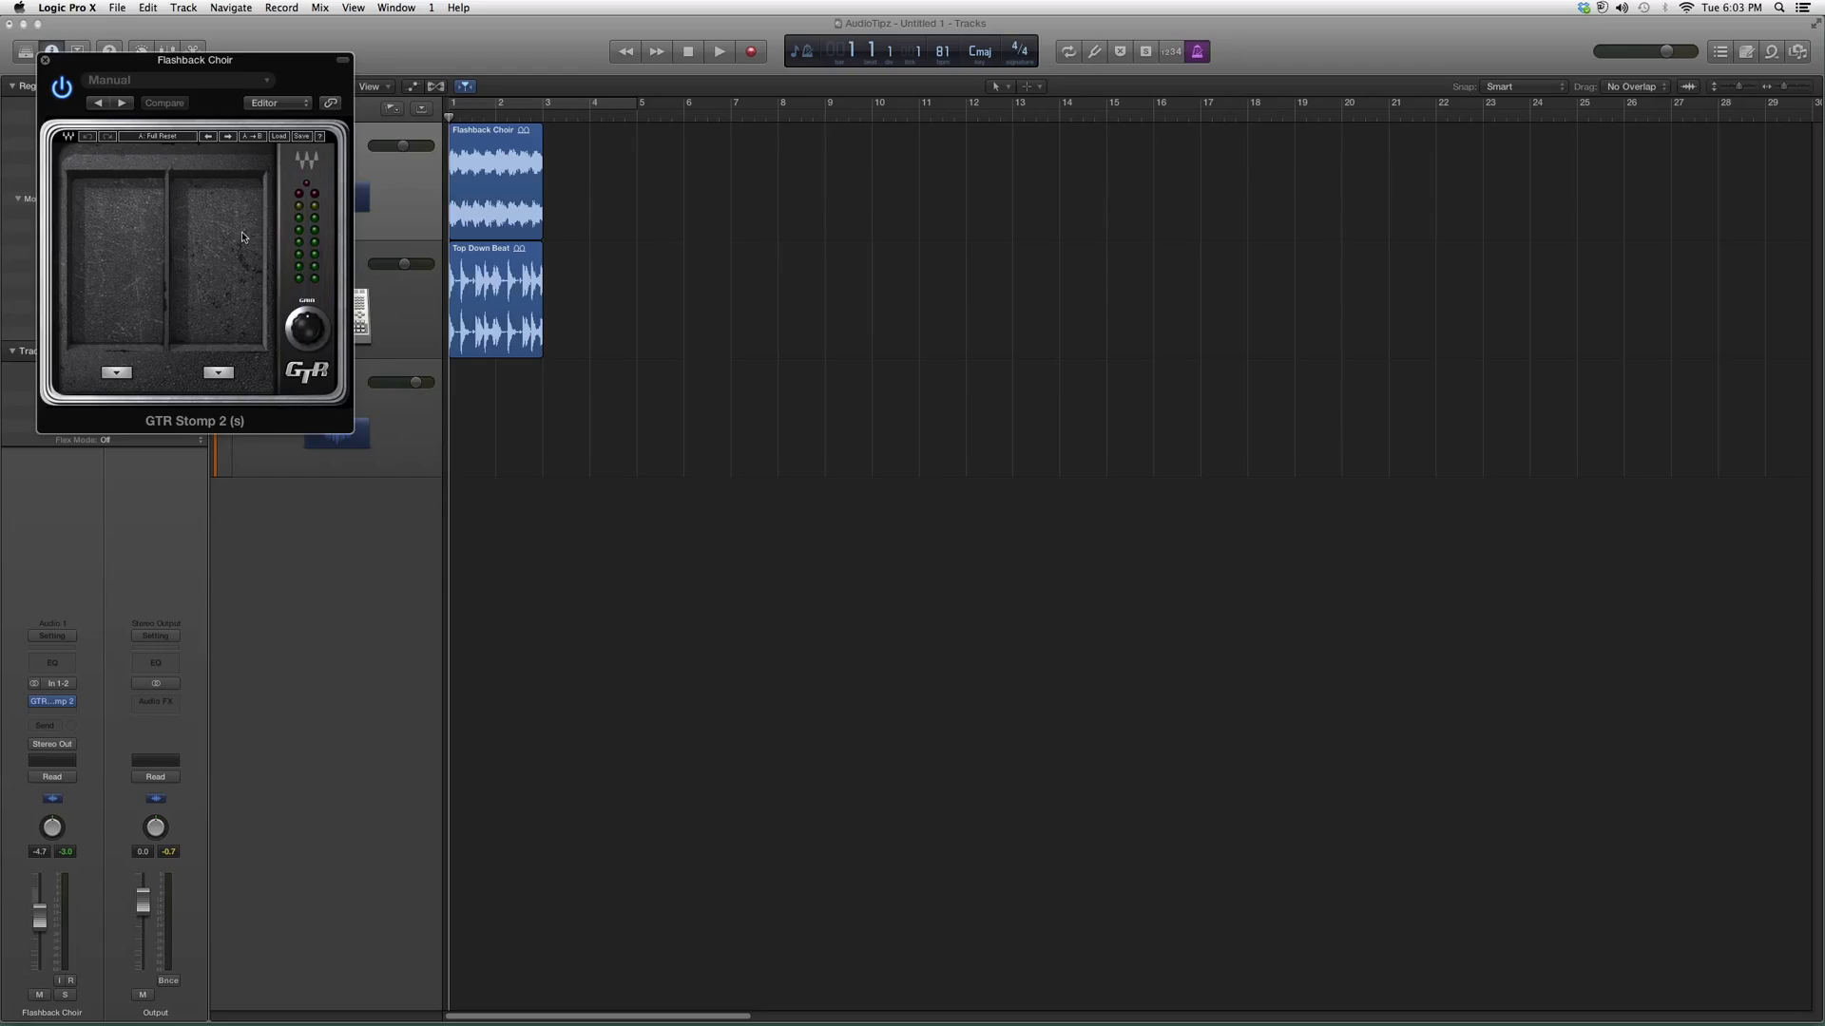
mouse_move(1011, 262)
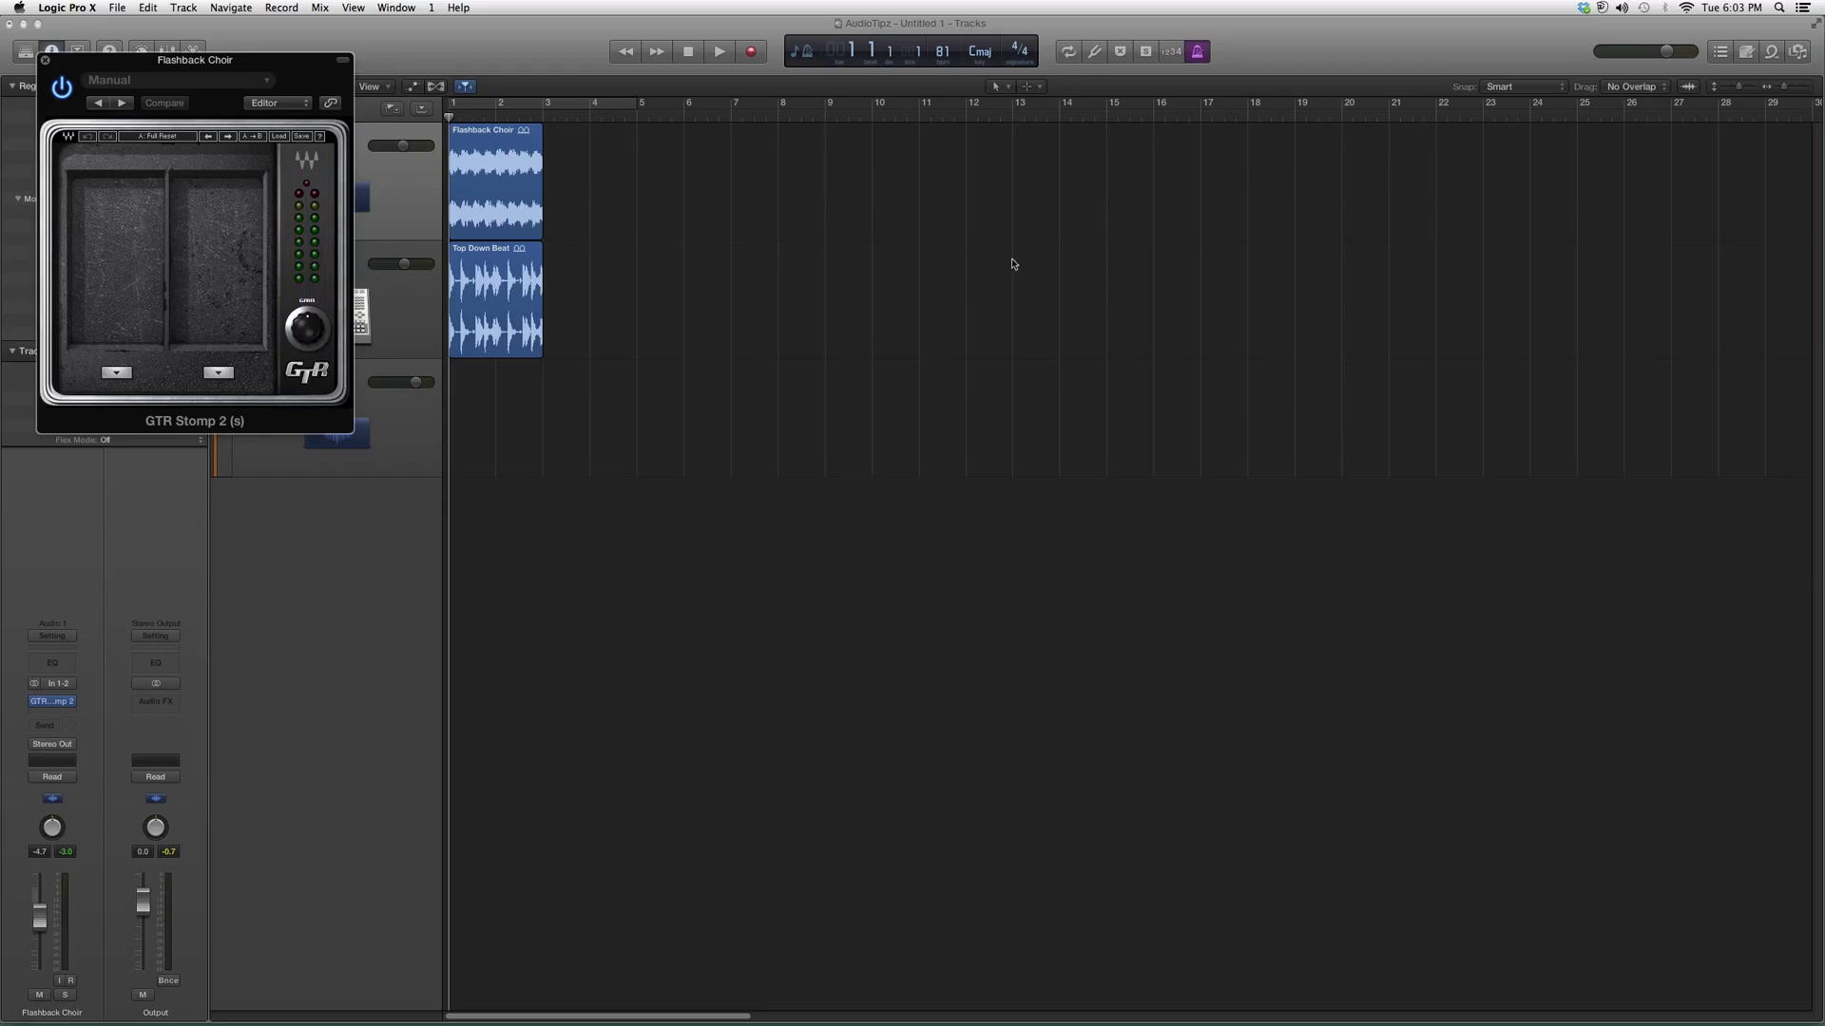